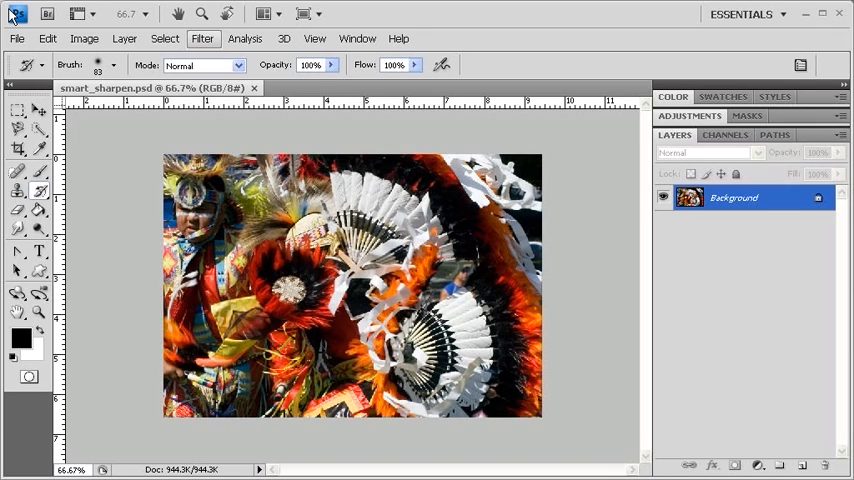
- Open Filter > Sharpen > Smart Sharpen for the dancer photo
click(150, 87)
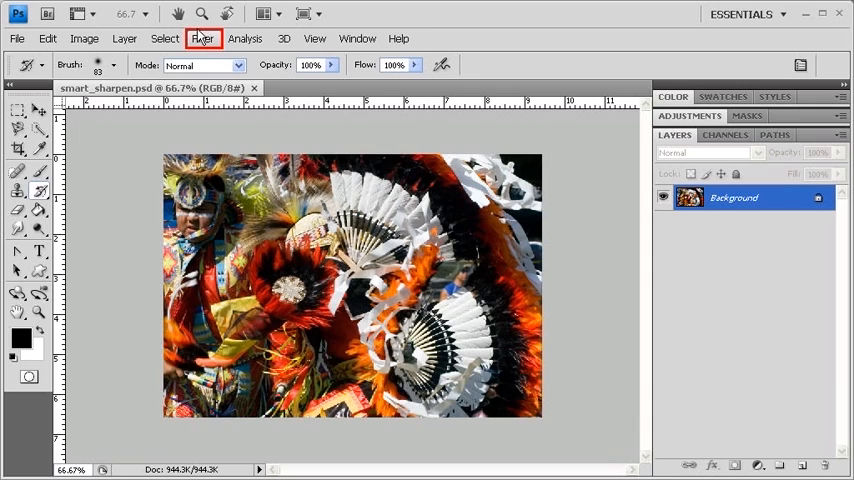
click(203, 38)
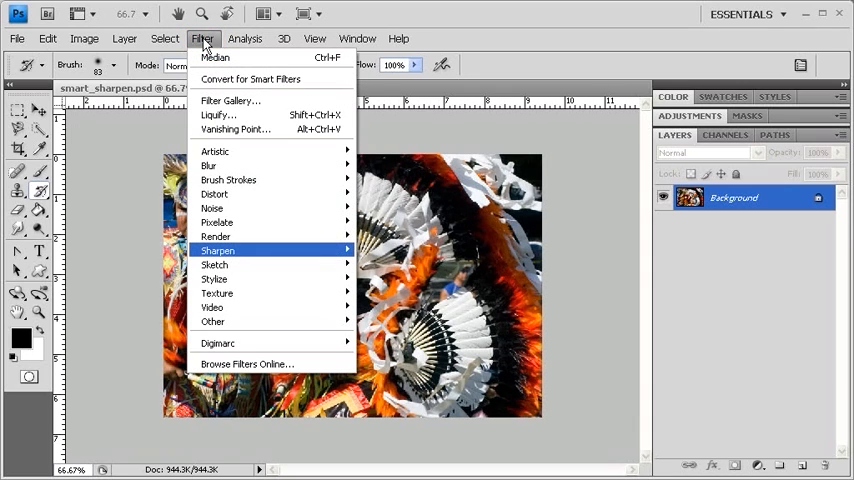
mouse_move(217, 250)
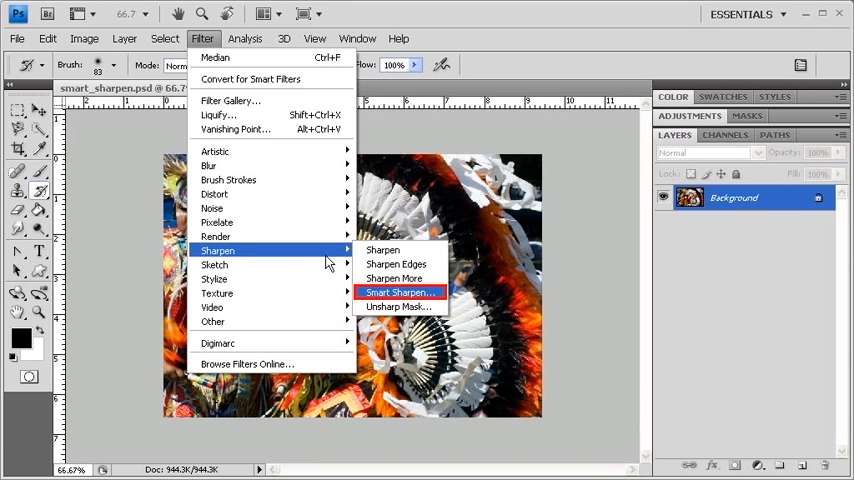
click(400, 292)
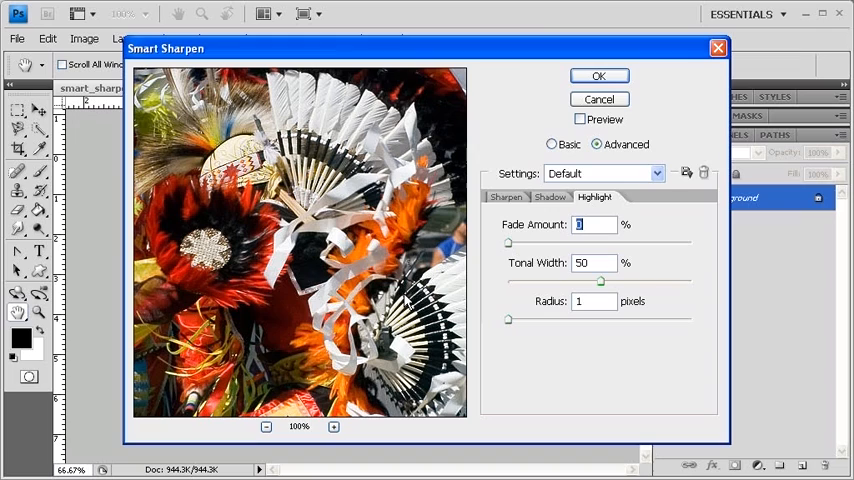
- Set Smart Sharpen to Amount 64%, Radius 1.0 px, removing Lens Blur with More Accurate on
click(506, 196)
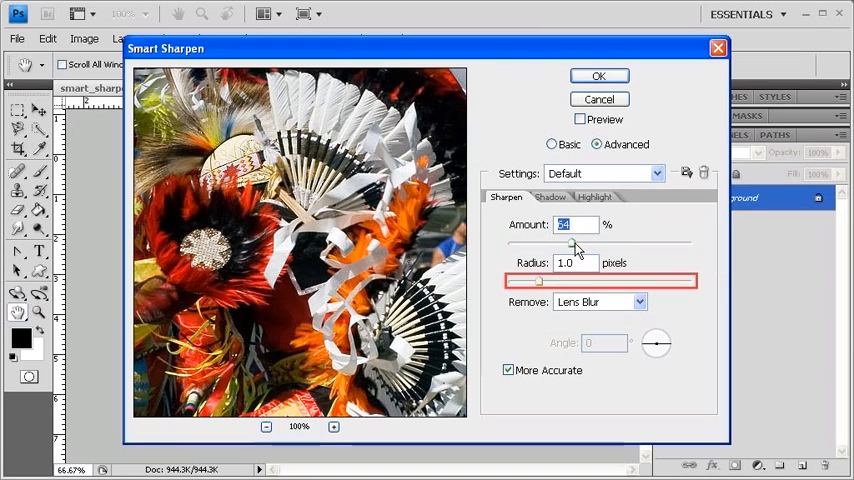
click(565, 263)
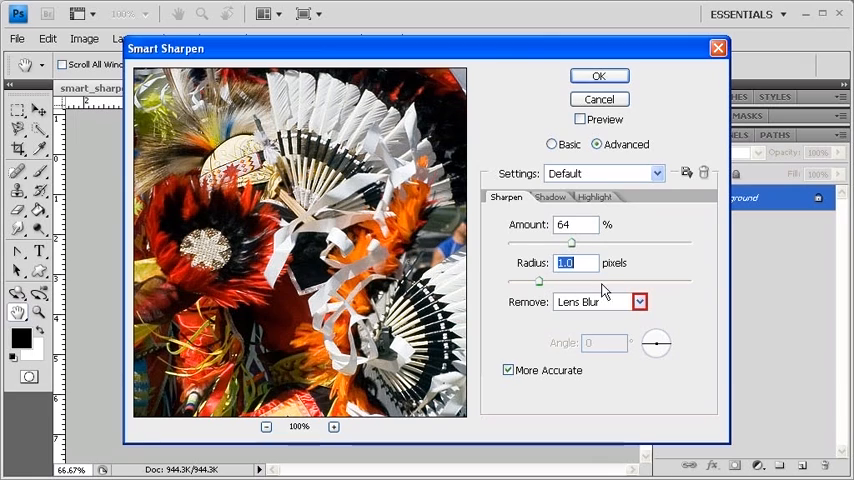
click(639, 301)
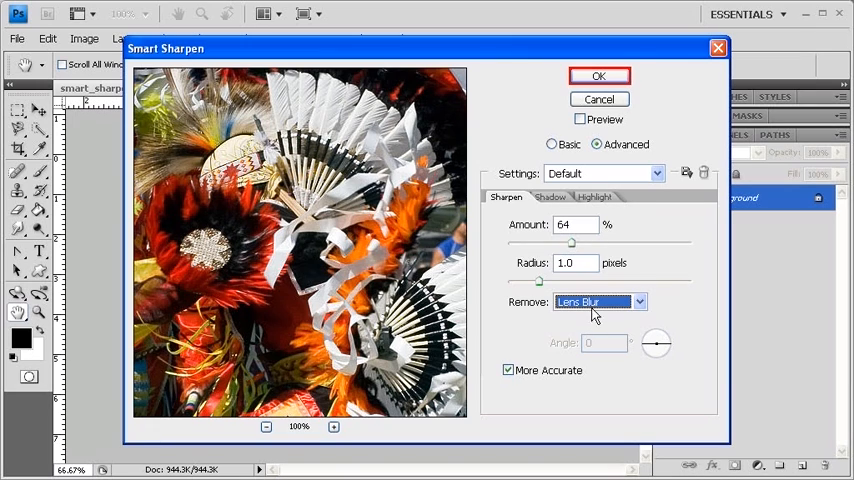
- Apply the Smart Sharpen and show the History panel listing Open and Smart Sharpen
click(597, 75)
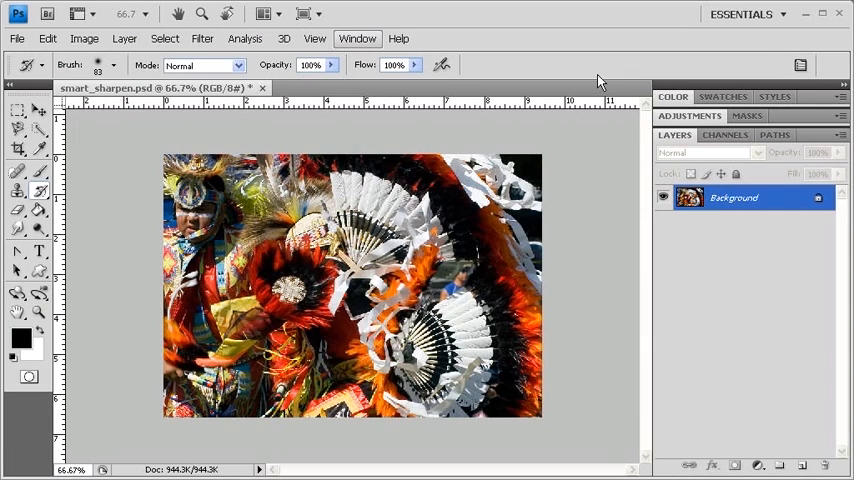
click(357, 38)
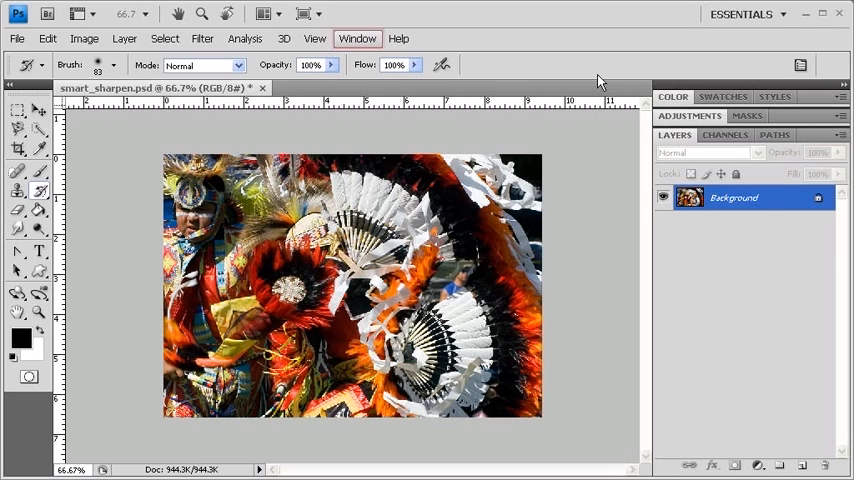
click(357, 38)
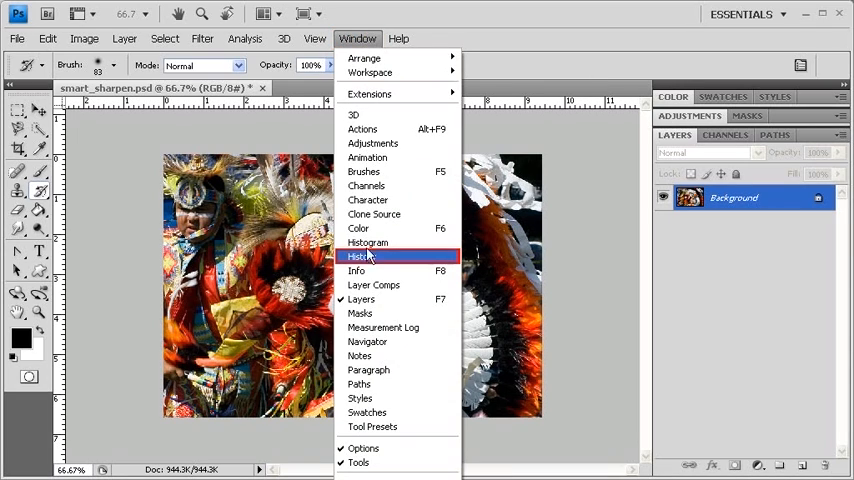
click(366, 257)
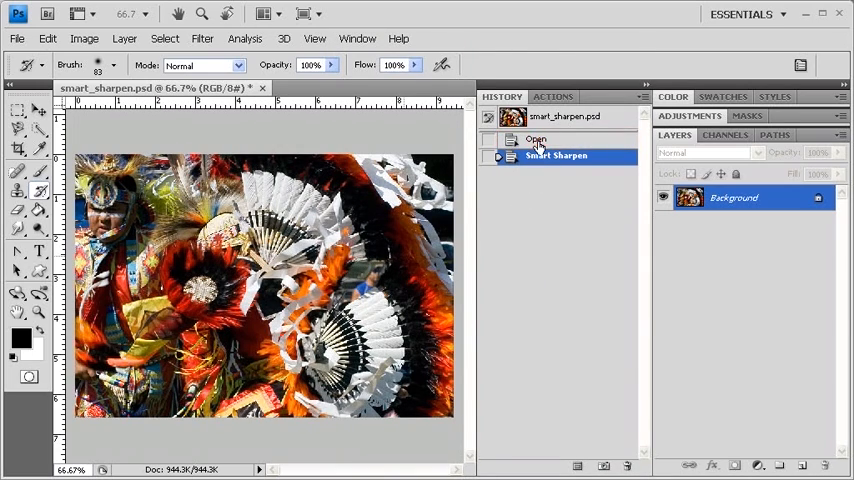
click(536, 139)
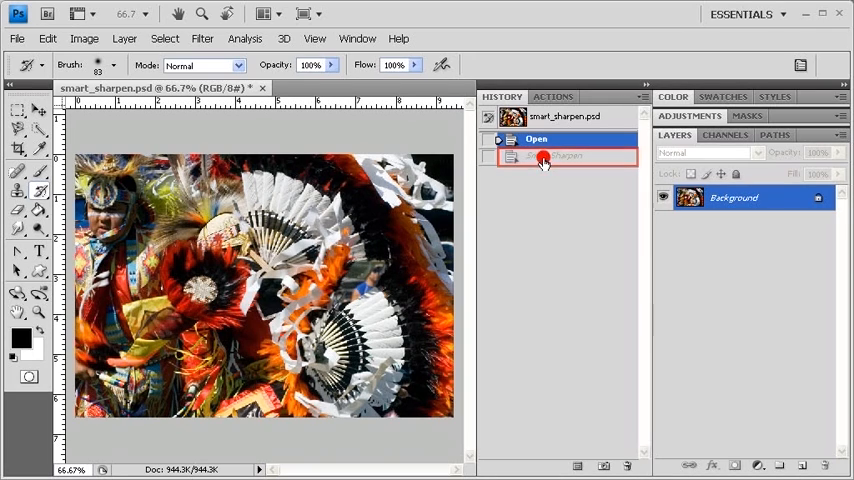
click(554, 155)
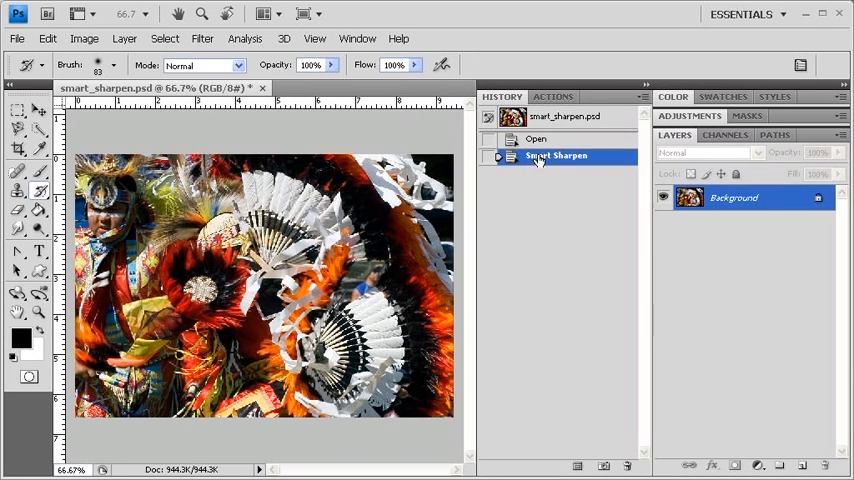
click(537, 138)
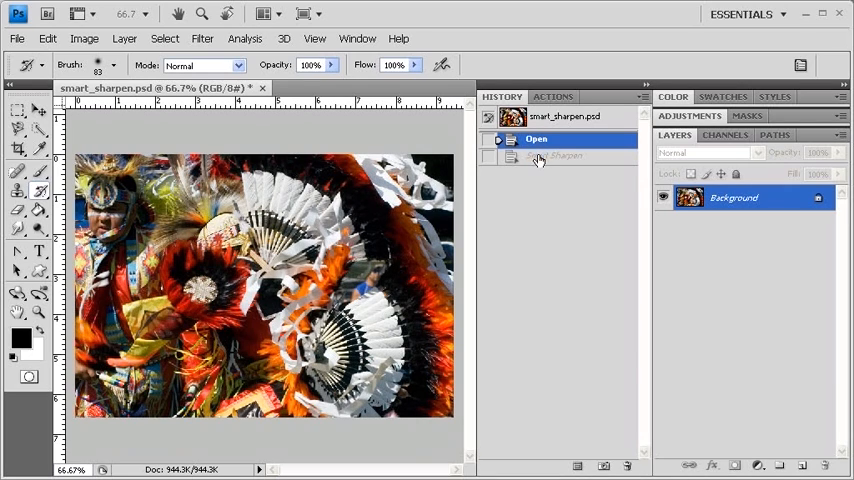
click(553, 155)
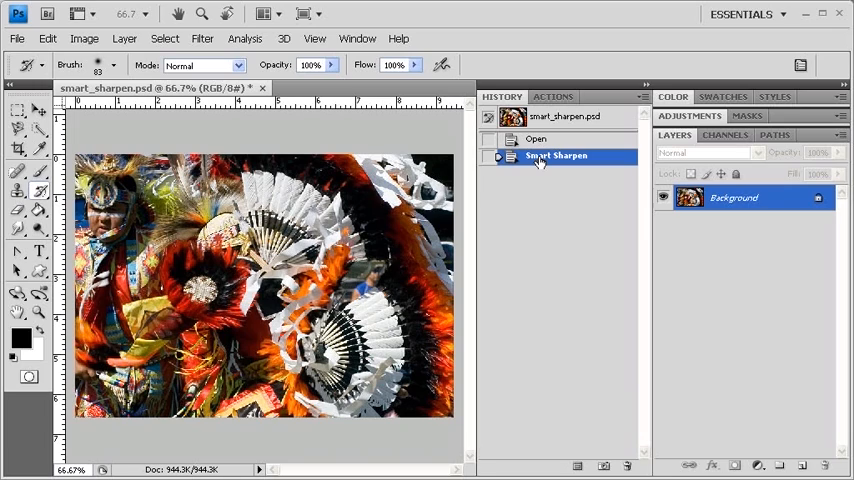